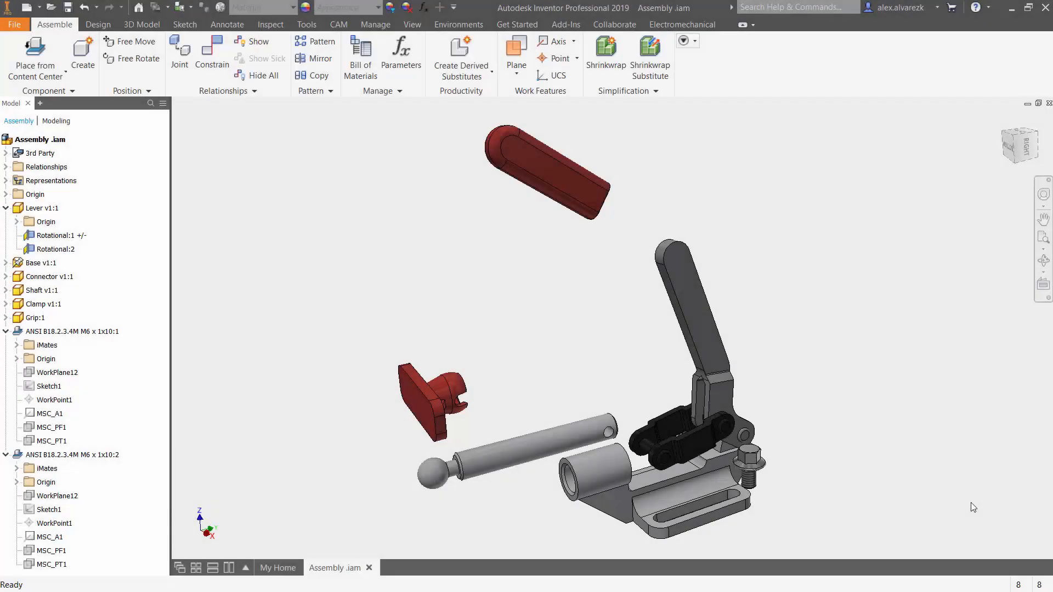
{"action": "mouse_move", "coordinate": [972, 500]}
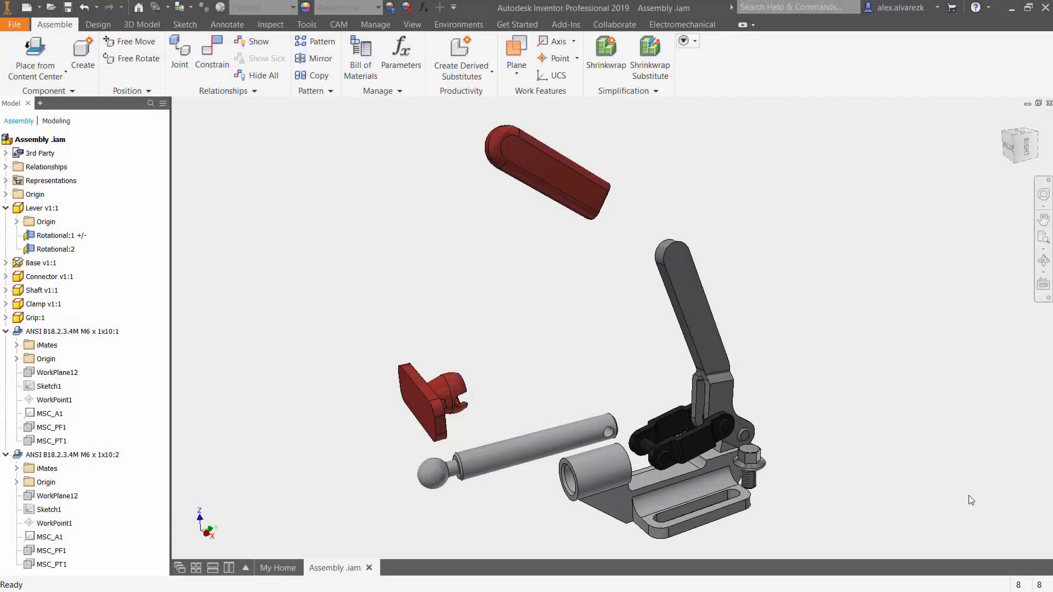
{"action": "mouse_move", "coordinate": [921, 496]}
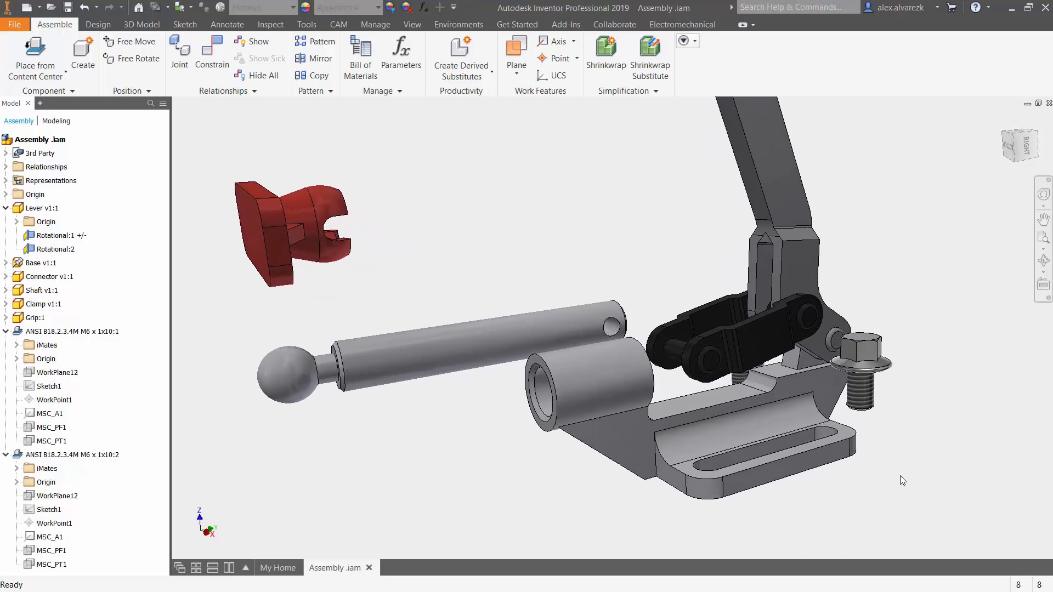
- Identify the first flanged bolt, clear the selection, and move the view toward the bolt and slot
{"action": "left_click", "coordinate": [866, 355]}
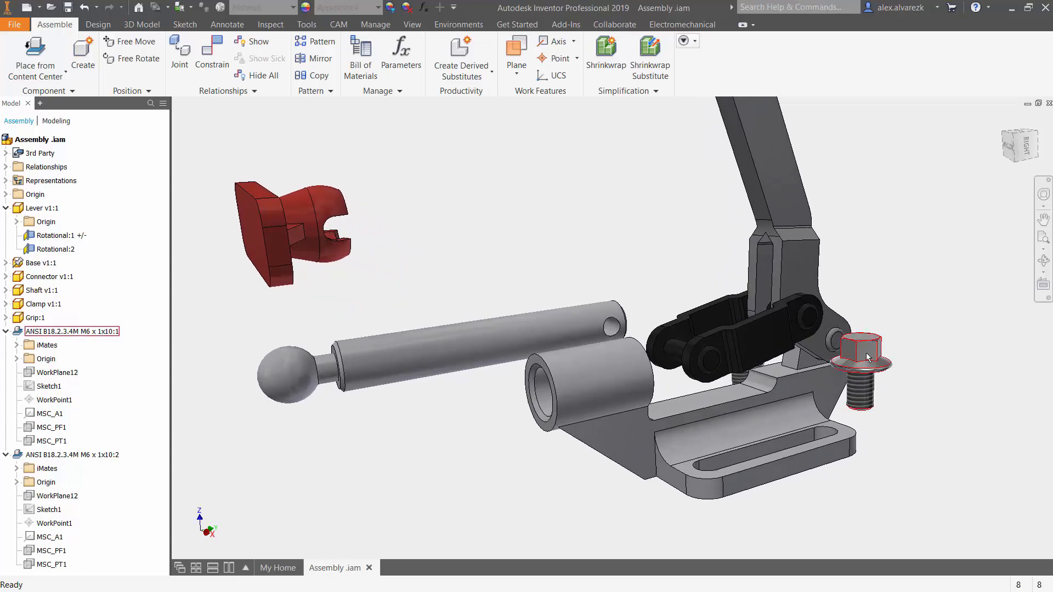
{"action": "left_click", "coordinate": [41, 263]}
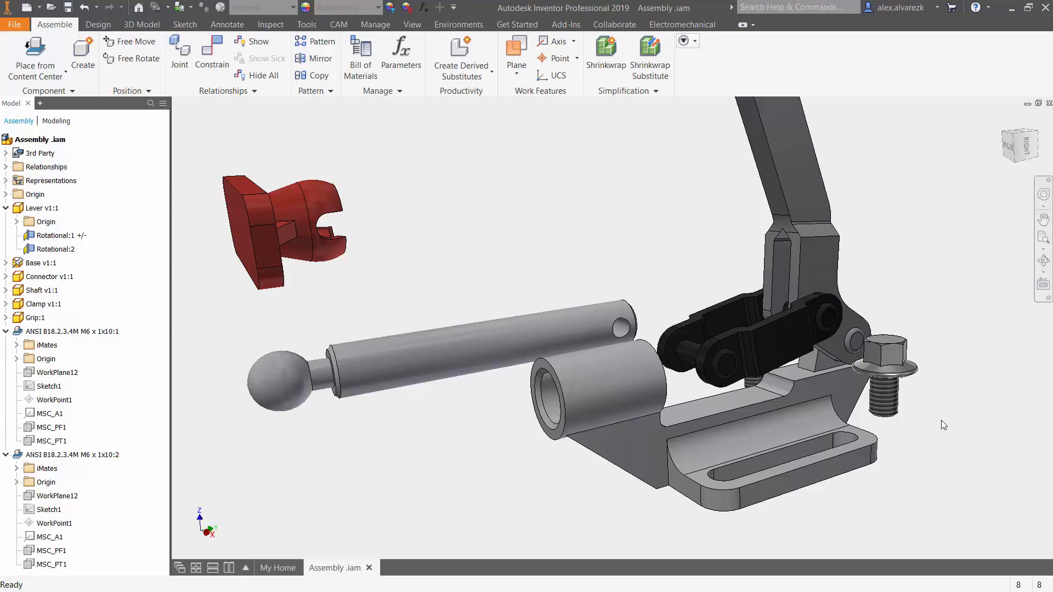
{"action": "left_click", "coordinate": [41, 263]}
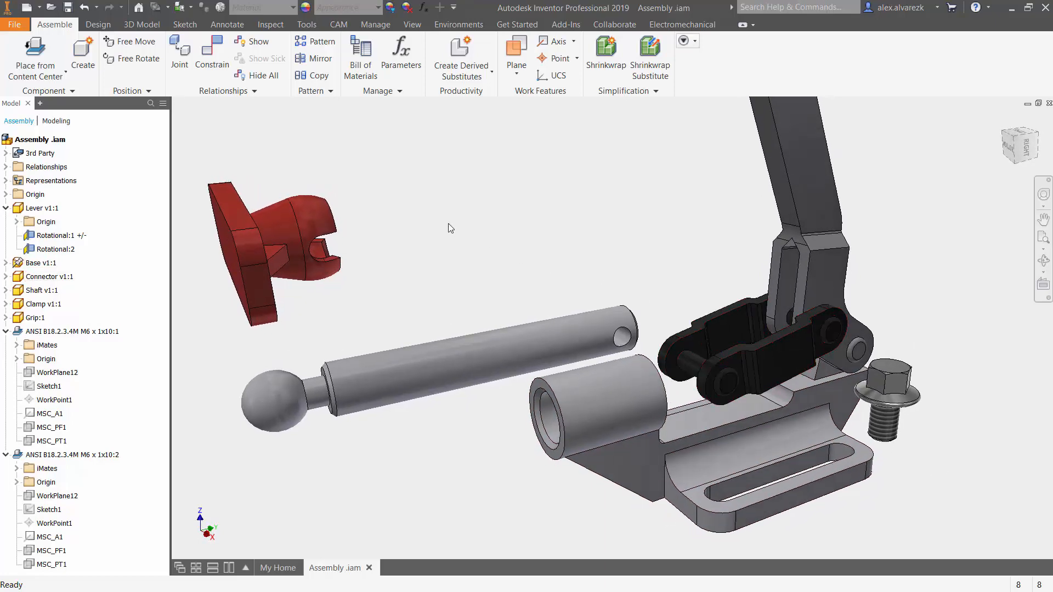
{"action": "mouse_move", "coordinate": [215, 103]}
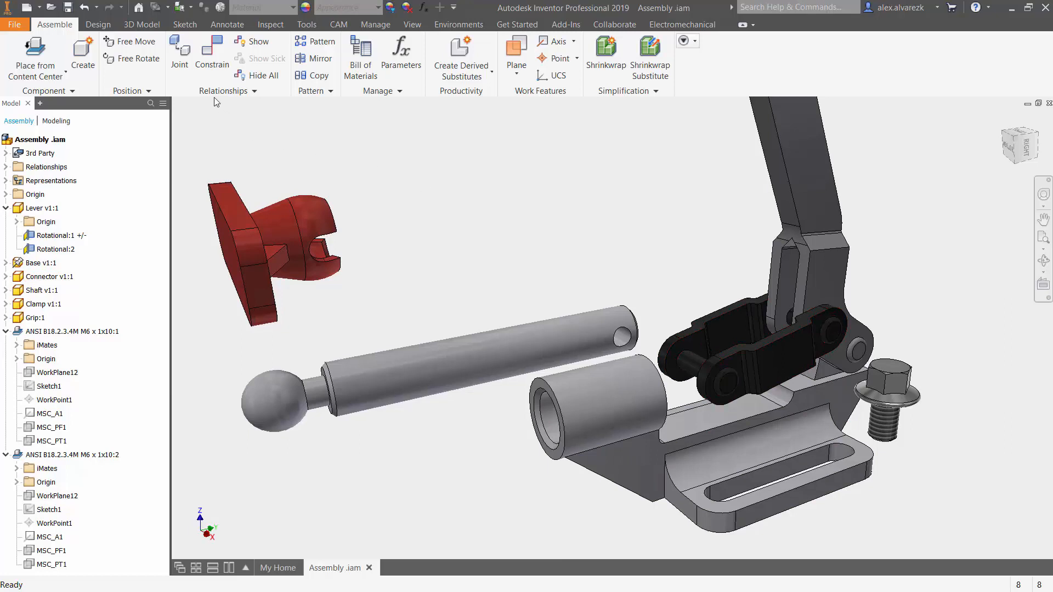
{"action": "mouse_move", "coordinate": [179, 49]}
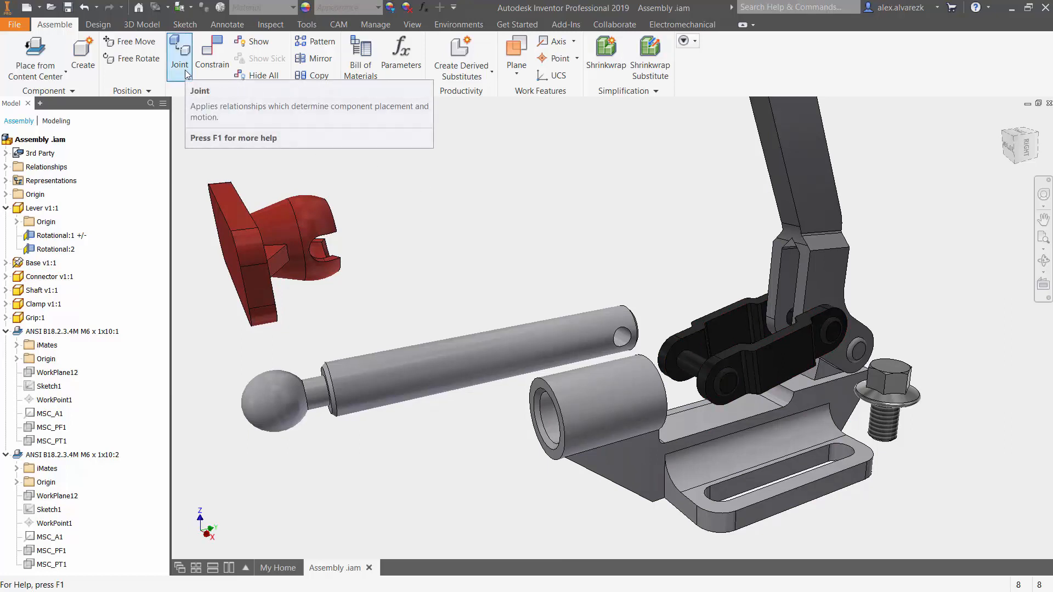
- Begin a new joint and choose Slider as its type in Place Joint
{"action": "left_click", "coordinate": [180, 51]}
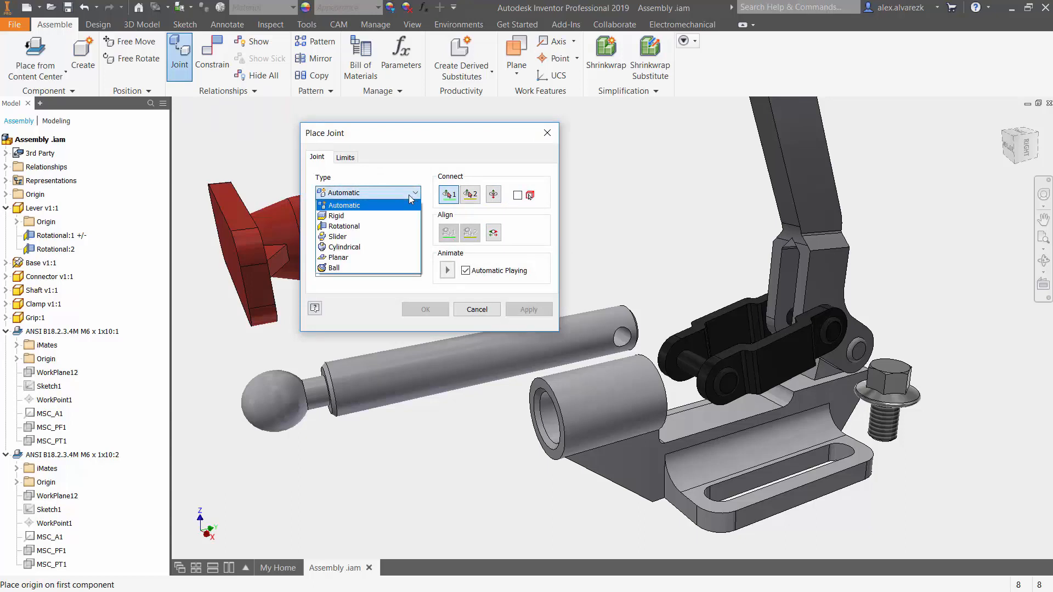
{"action": "left_click", "coordinate": [345, 205]}
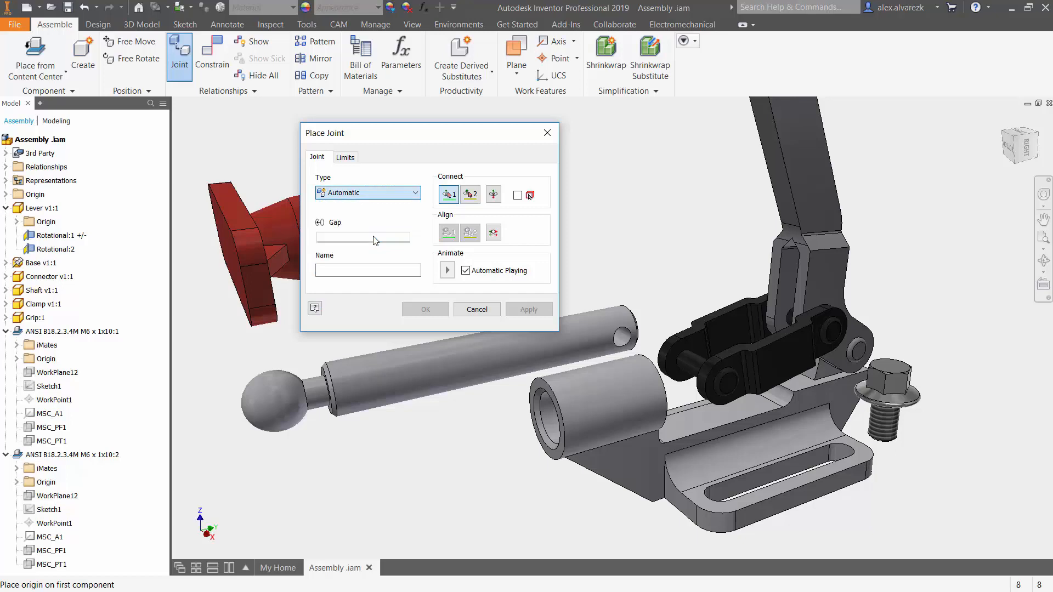
{"action": "left_click", "coordinate": [367, 192]}
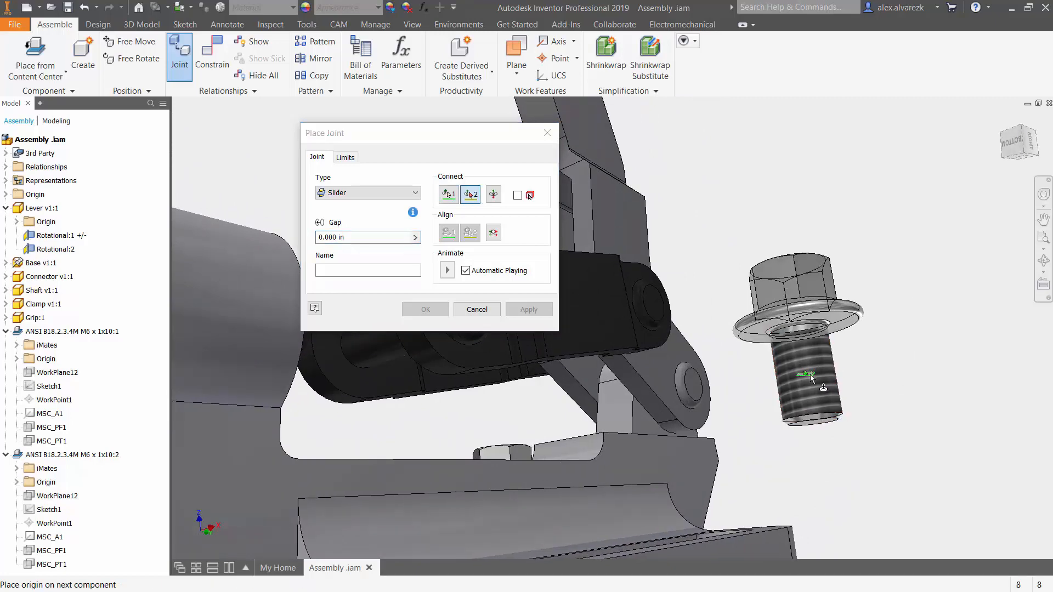
{"action": "mouse_move", "coordinate": [706, 447]}
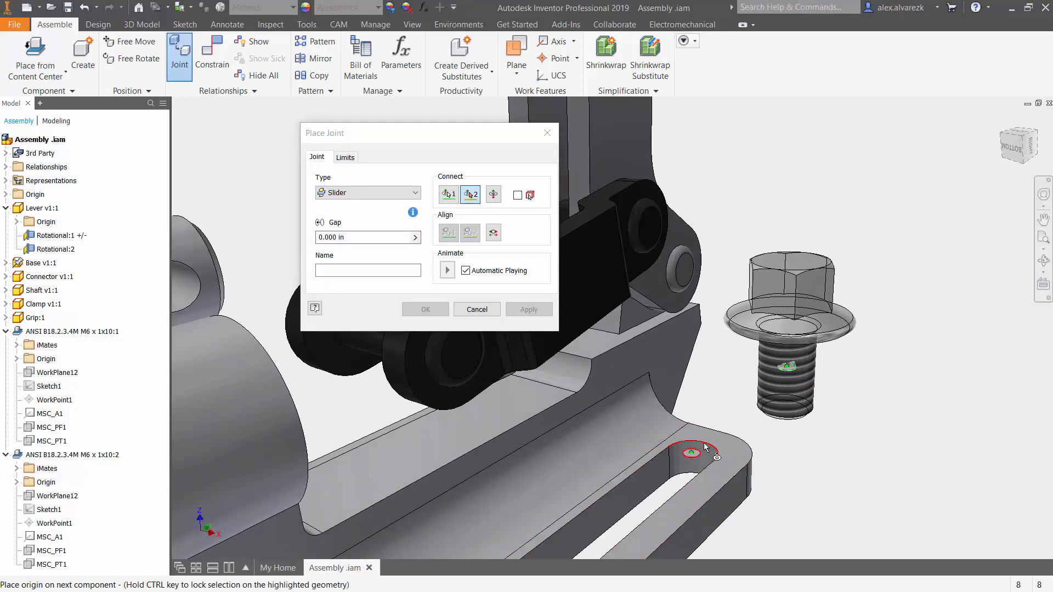
- Set the joint's second origin at the slot's rounded end edge on the clamp base
{"action": "left_click", "coordinate": [688, 452]}
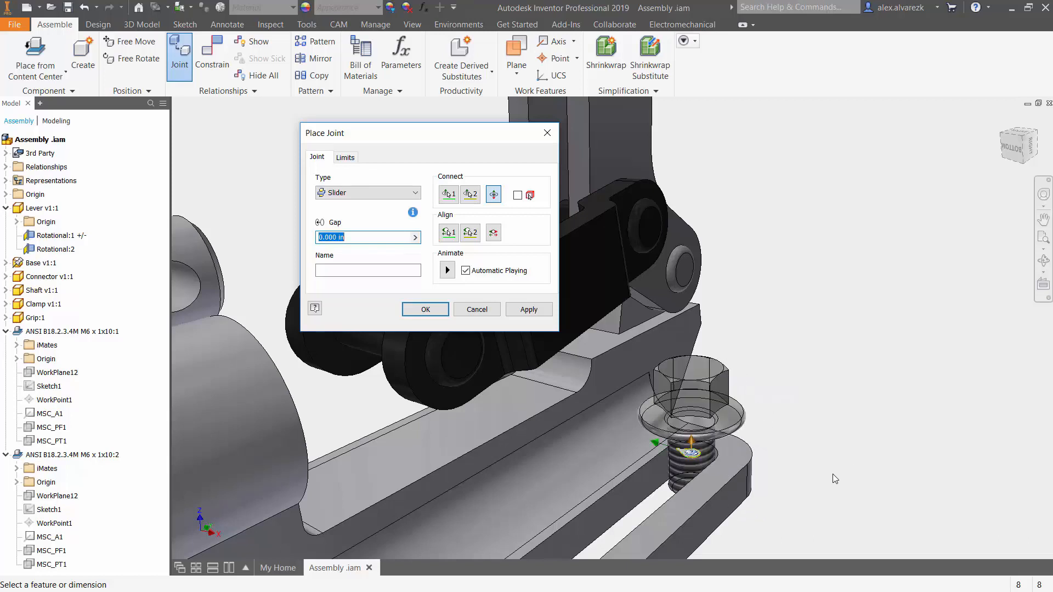
{"action": "mouse_move", "coordinate": [706, 438]}
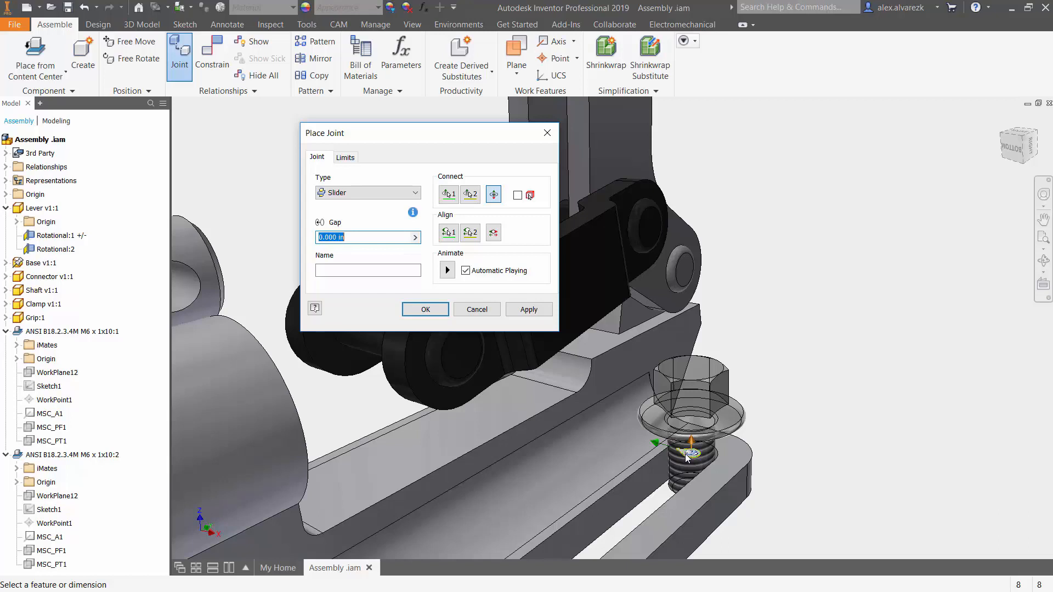
{"action": "mouse_move", "coordinate": [636, 368]}
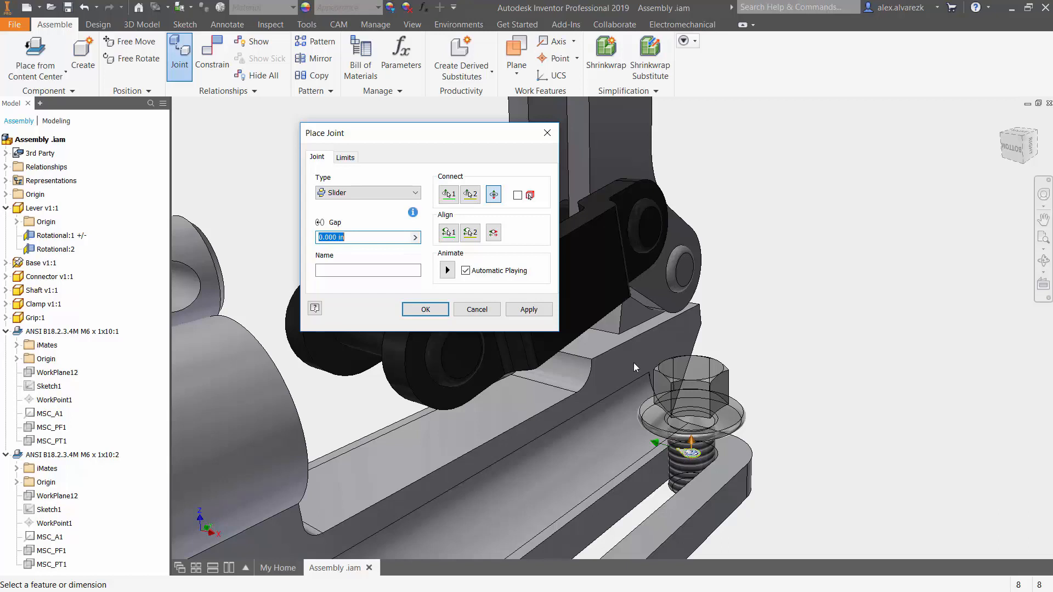
{"action": "mouse_move", "coordinate": [639, 363]}
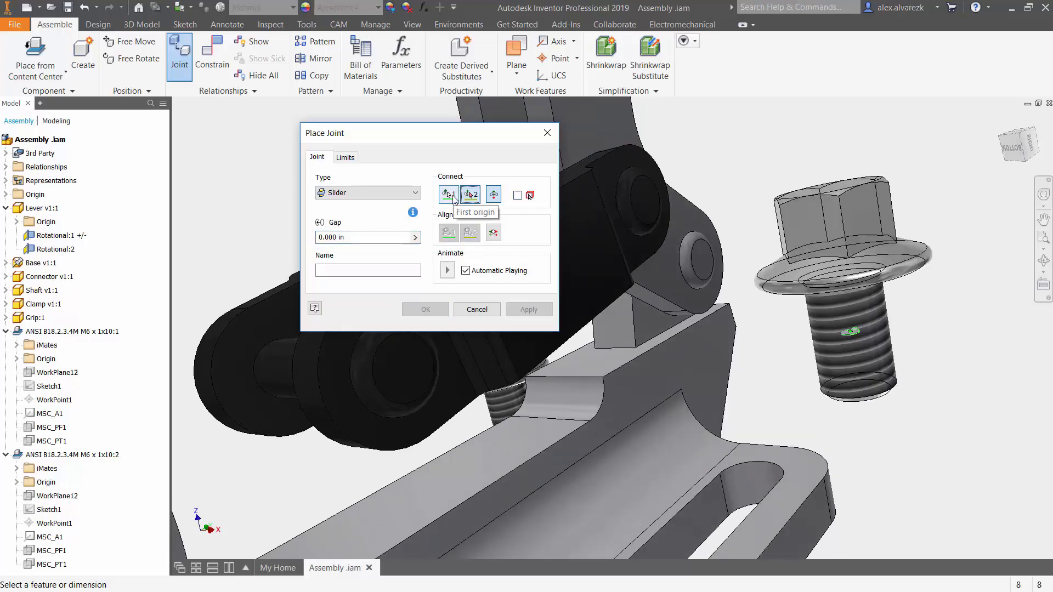
- Re-pick the joint's first origin at the centre of the bolt washer's underside
{"action": "left_click", "coordinate": [447, 196]}
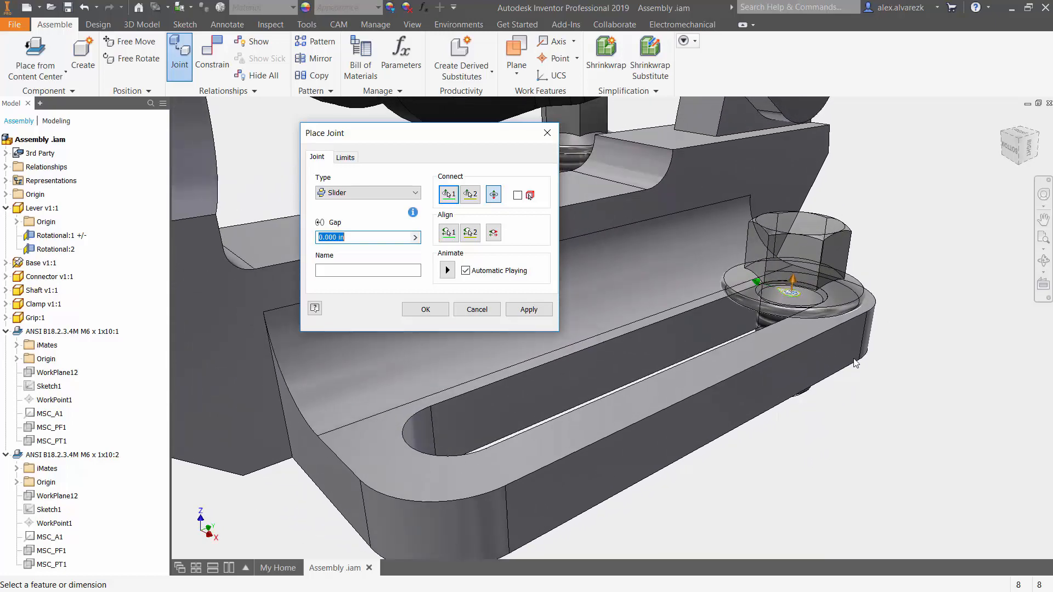
{"action": "mouse_move", "coordinate": [796, 318]}
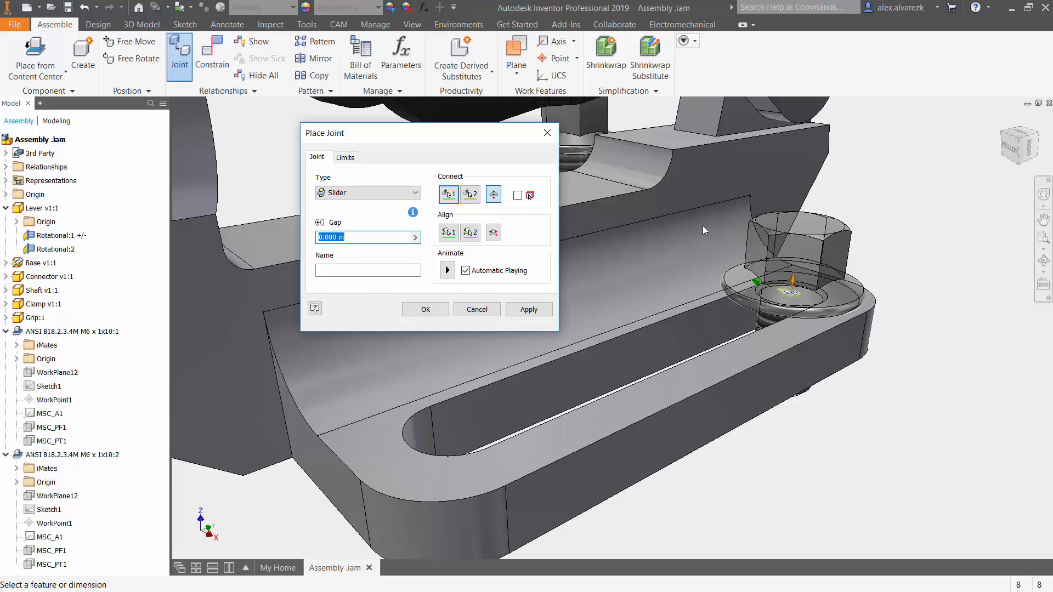
{"action": "mouse_move", "coordinate": [731, 242]}
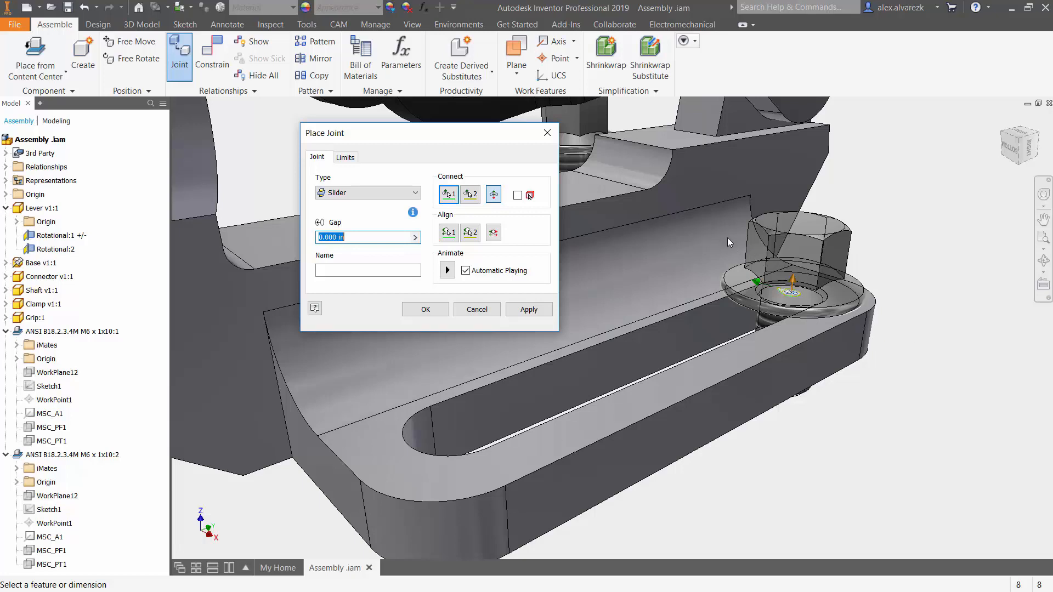
{"action": "mouse_move", "coordinate": [520, 423]}
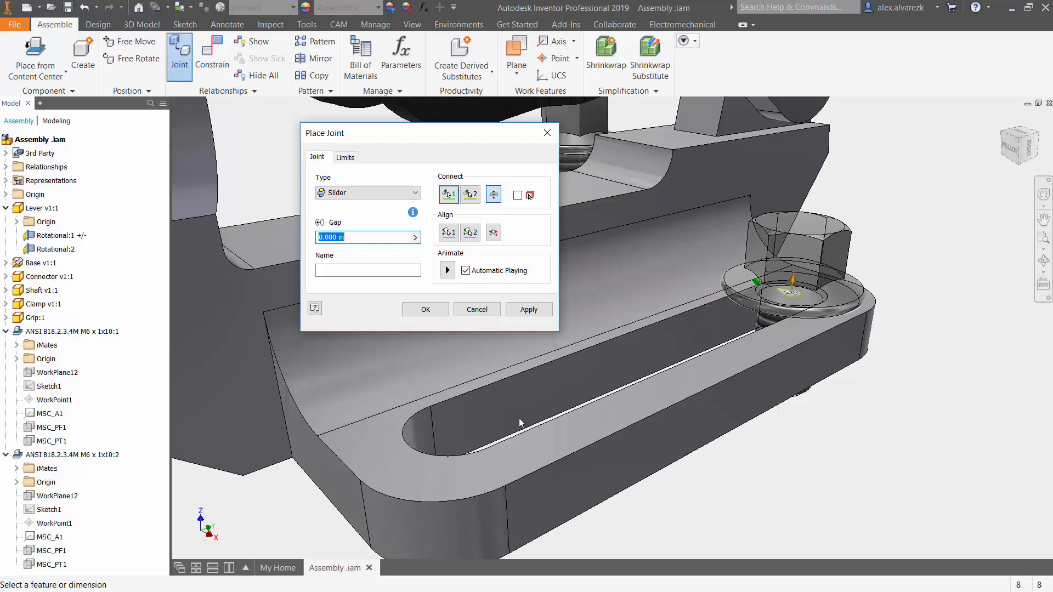
{"action": "mouse_move", "coordinate": [544, 410]}
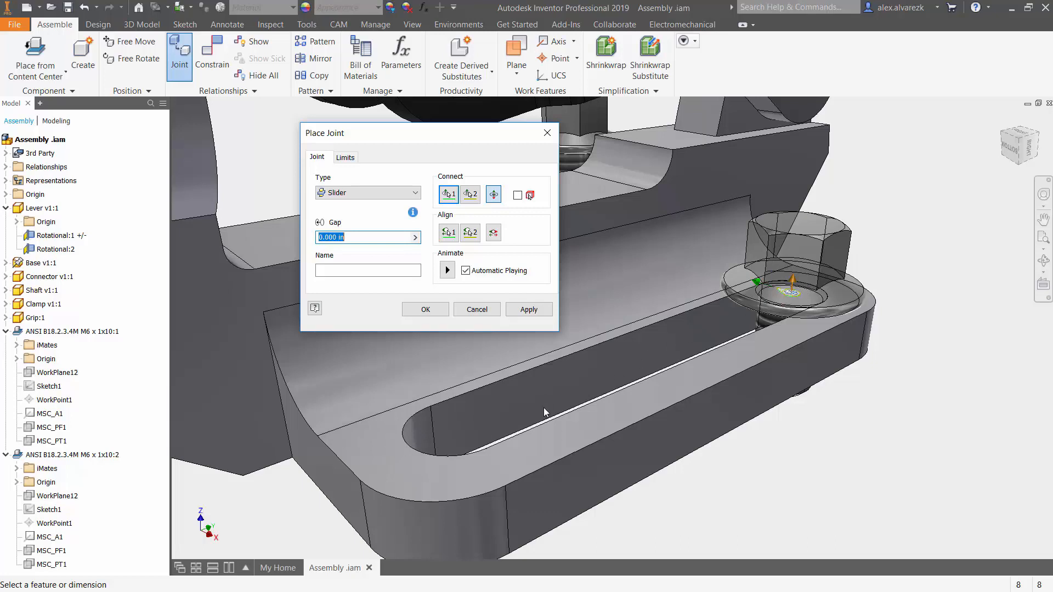
{"action": "mouse_move", "coordinate": [751, 334]}
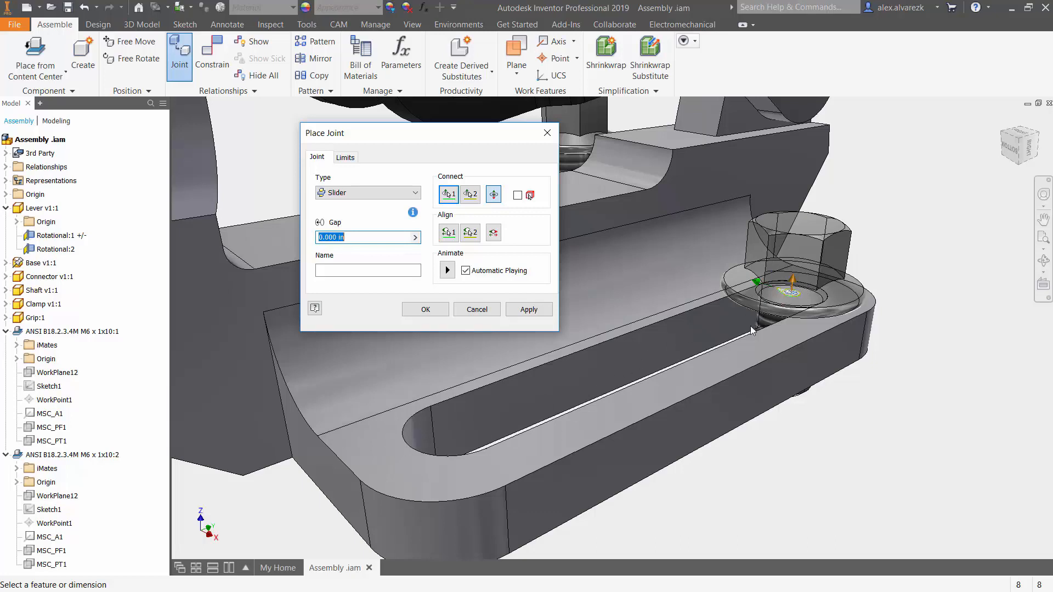
{"action": "mouse_move", "coordinate": [447, 233]}
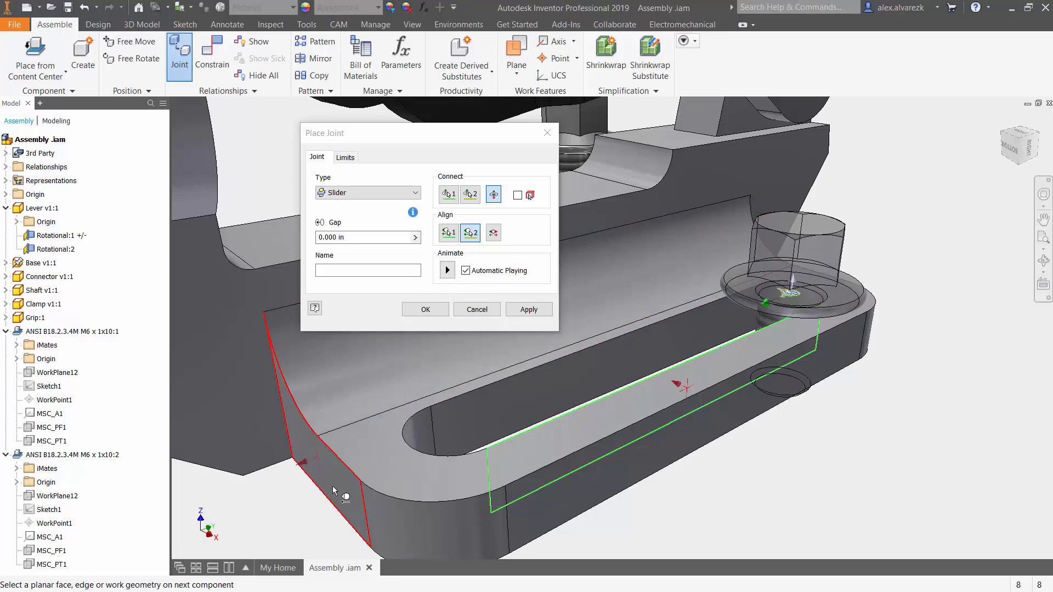
{"action": "mouse_move", "coordinate": [333, 488]}
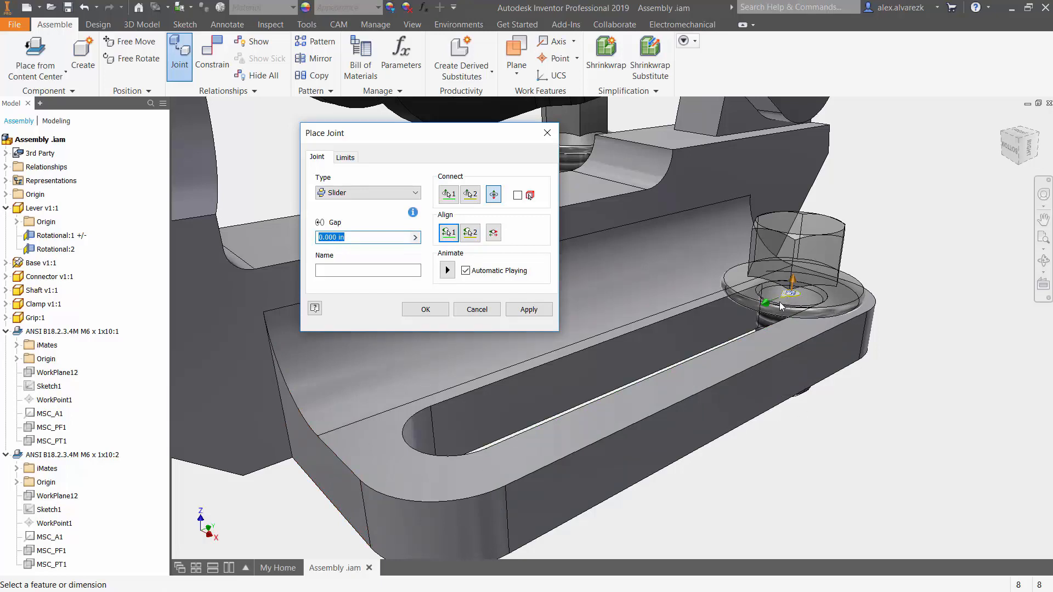
{"action": "mouse_move", "coordinate": [784, 306]}
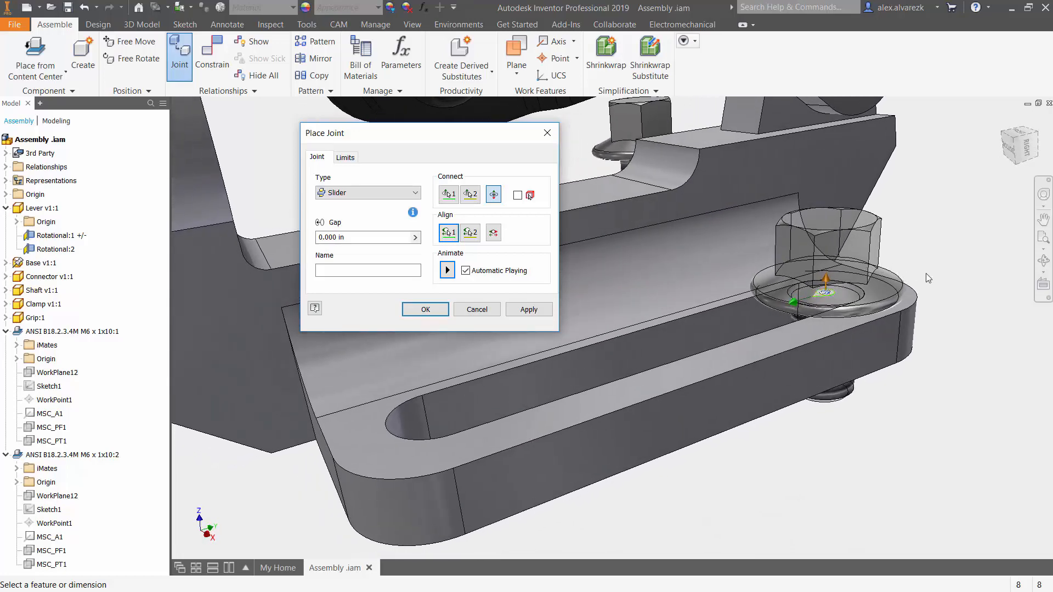
- Switch the slider joint dialog to its Limits settings
{"action": "left_click", "coordinate": [344, 157]}
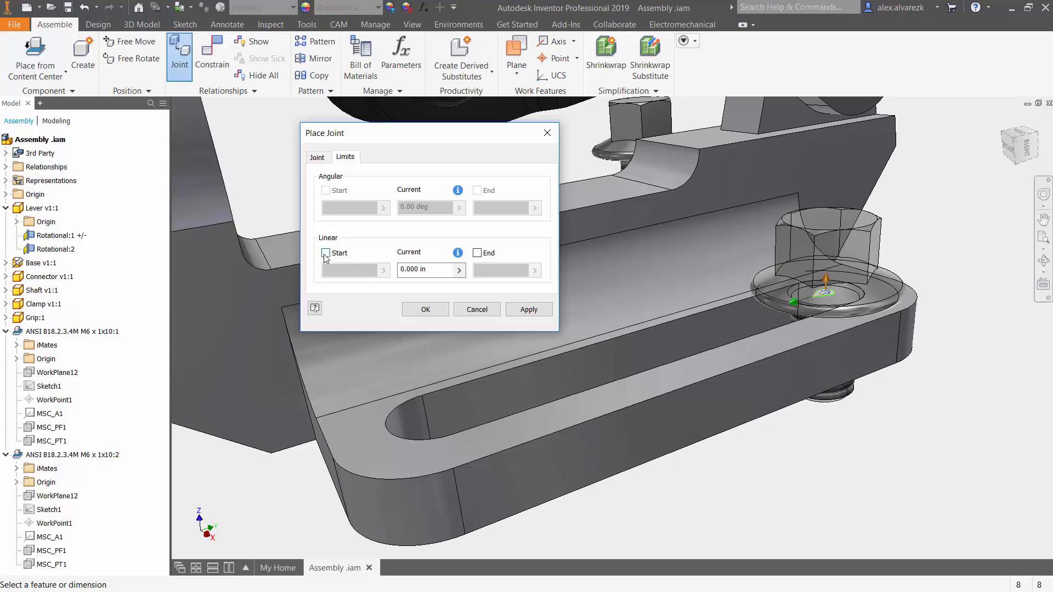
- Enable linear Start 0.000 in and End 1.44 in limits, then create the slider joint
{"action": "left_click", "coordinate": [324, 252]}
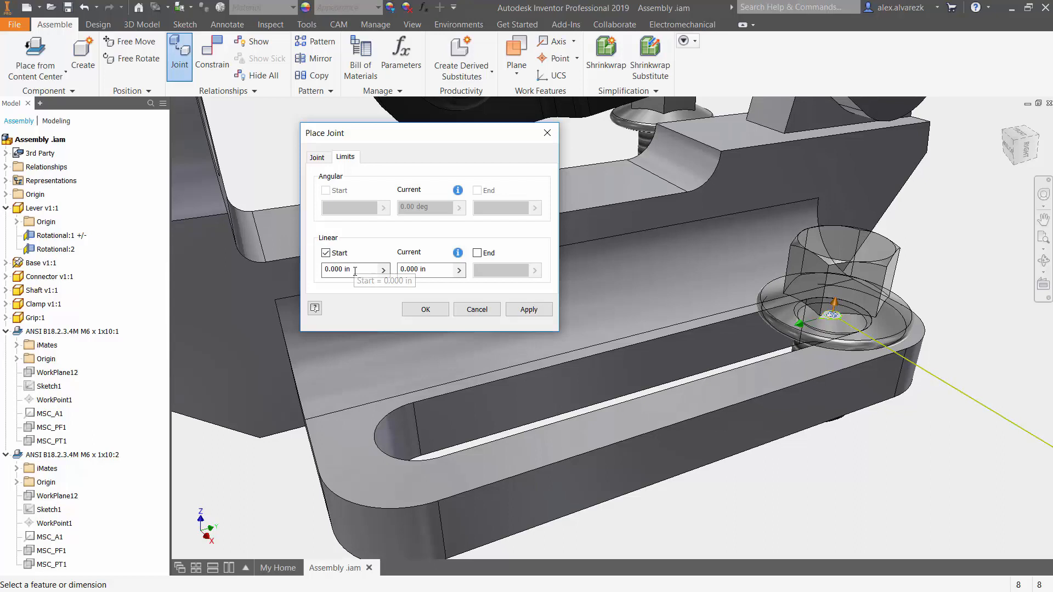
{"action": "left_click", "coordinate": [476, 253]}
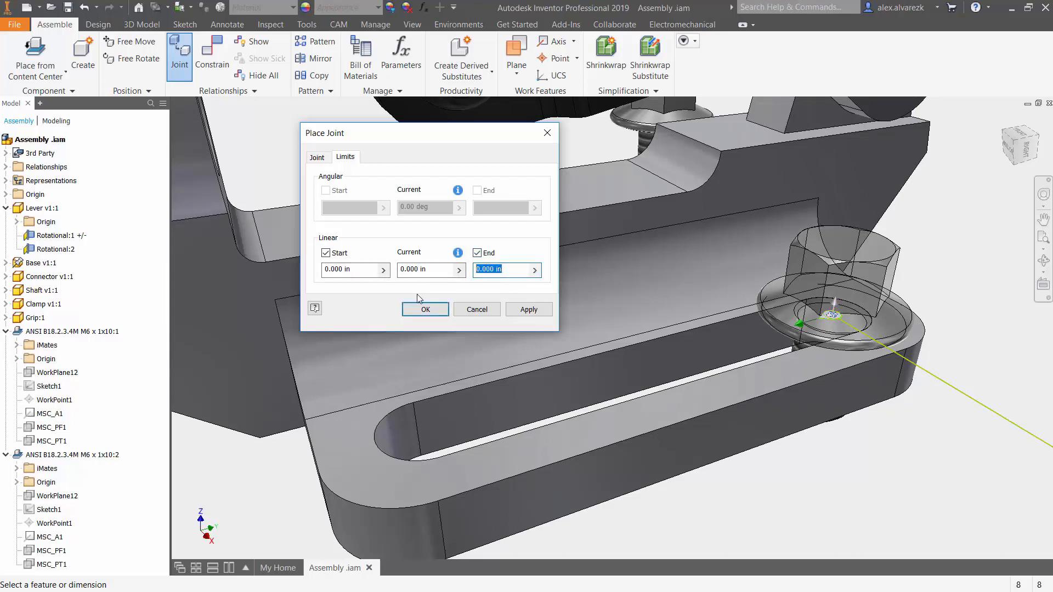
{"action": "type", "text": "1.44"}
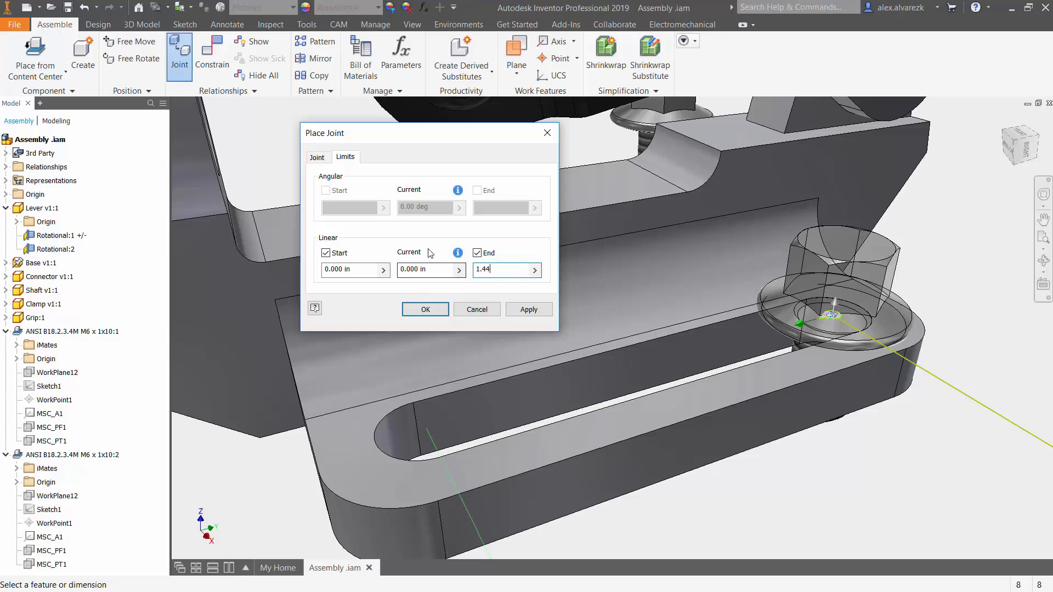
{"action": "mouse_move", "coordinate": [430, 447]}
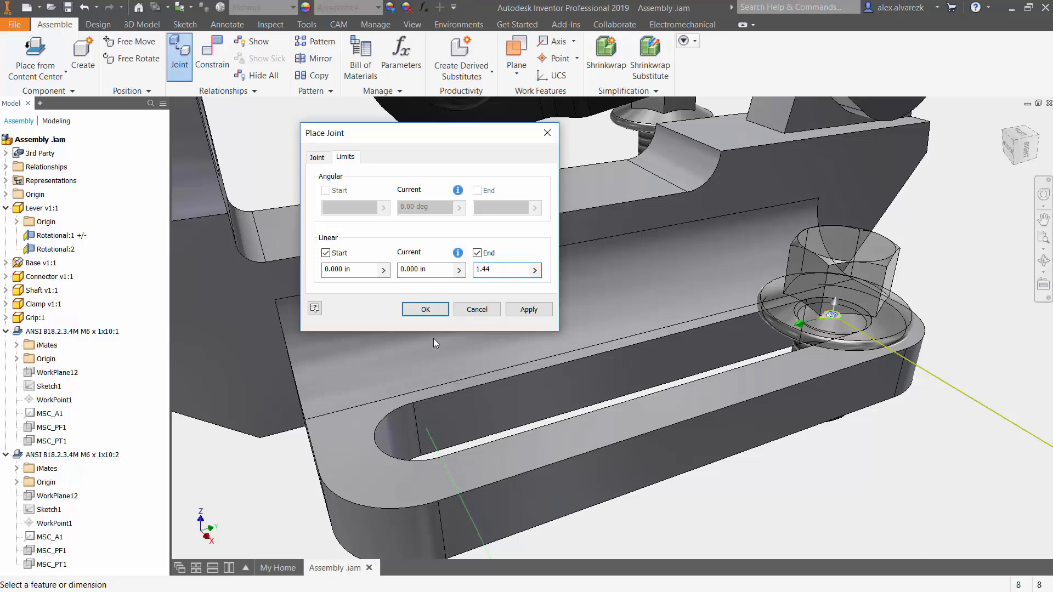
{"action": "left_click", "coordinate": [426, 309]}
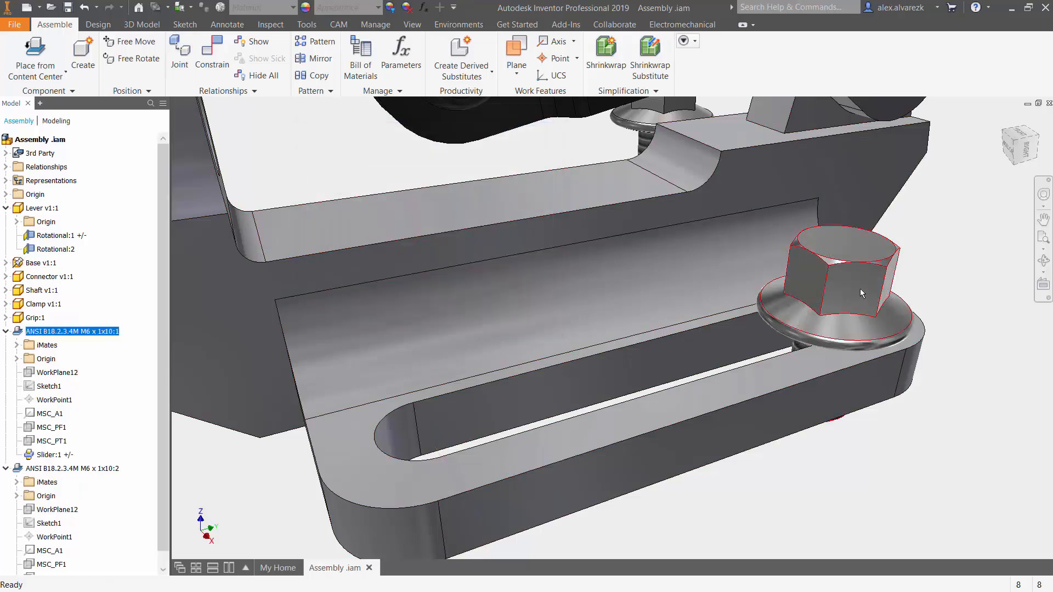
{"action": "left_click_drag", "start_coordinate": [832, 288], "coordinate": [396, 396]}
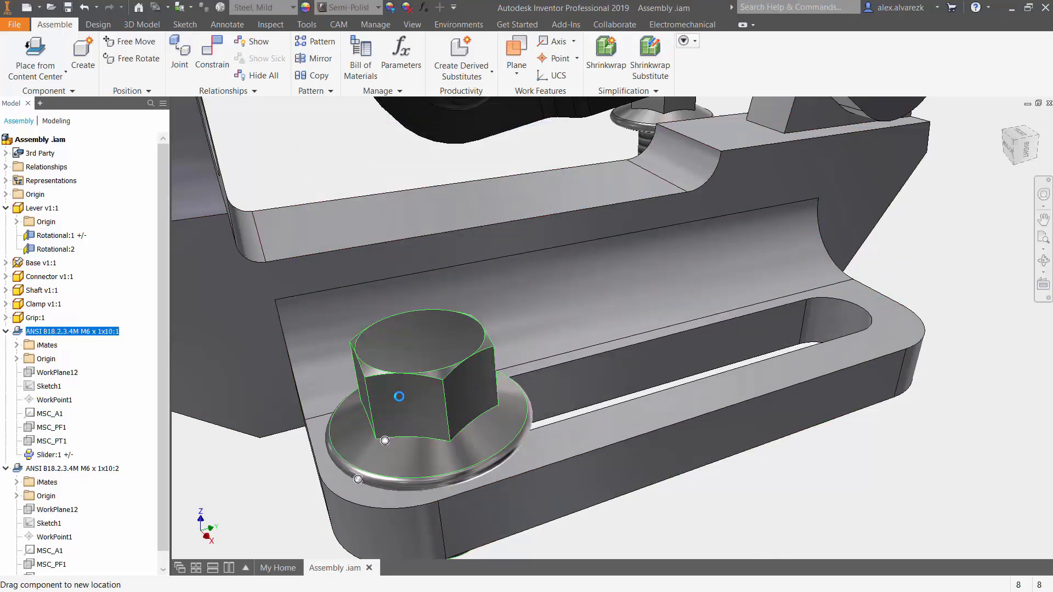
{"action": "left_click_drag", "start_coordinate": [398, 396], "coordinate": [569, 357]}
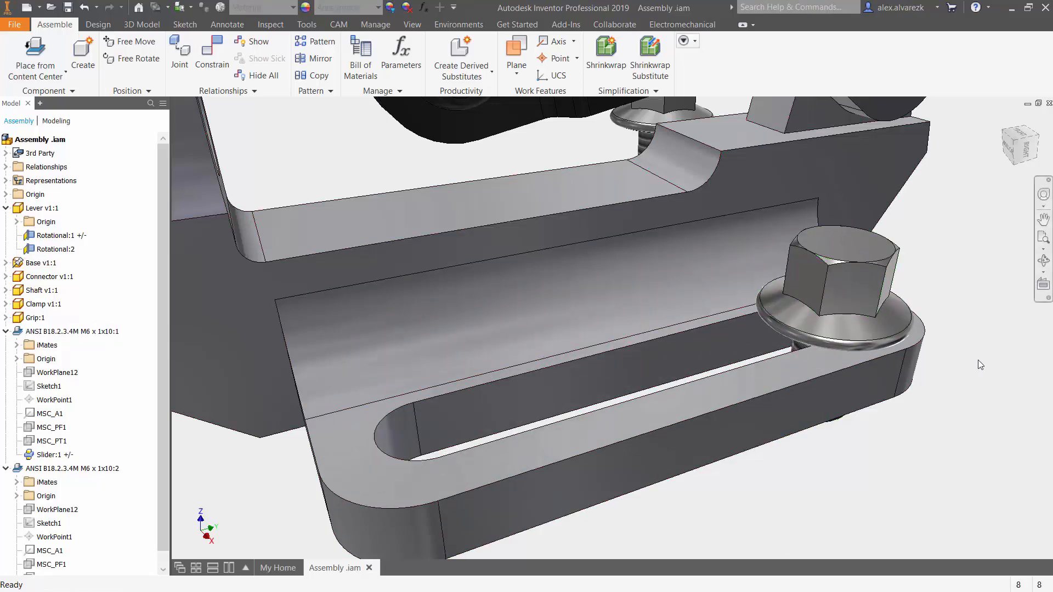
{"action": "mouse_move", "coordinate": [974, 363]}
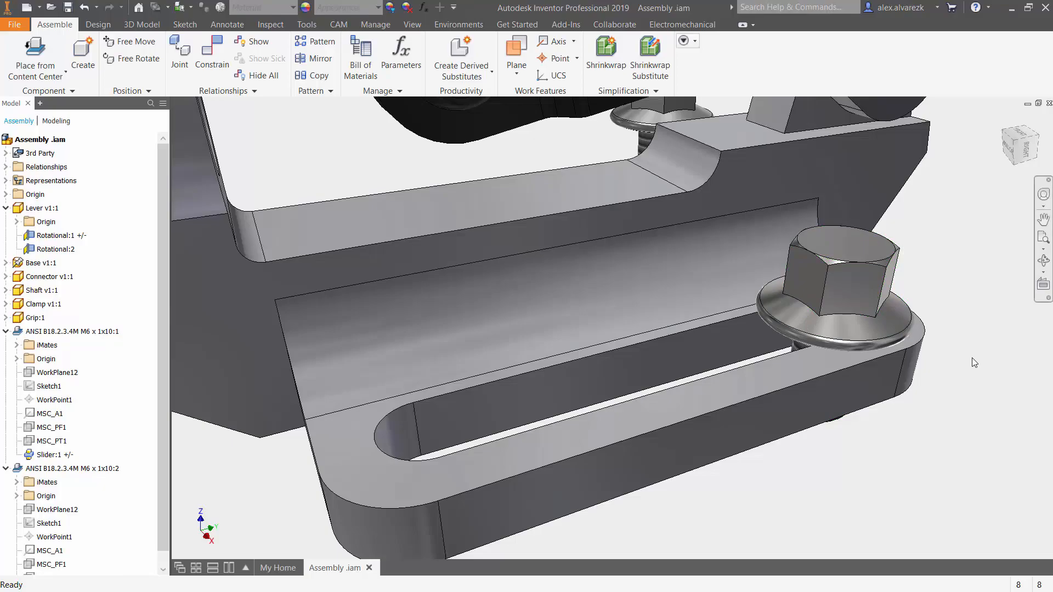